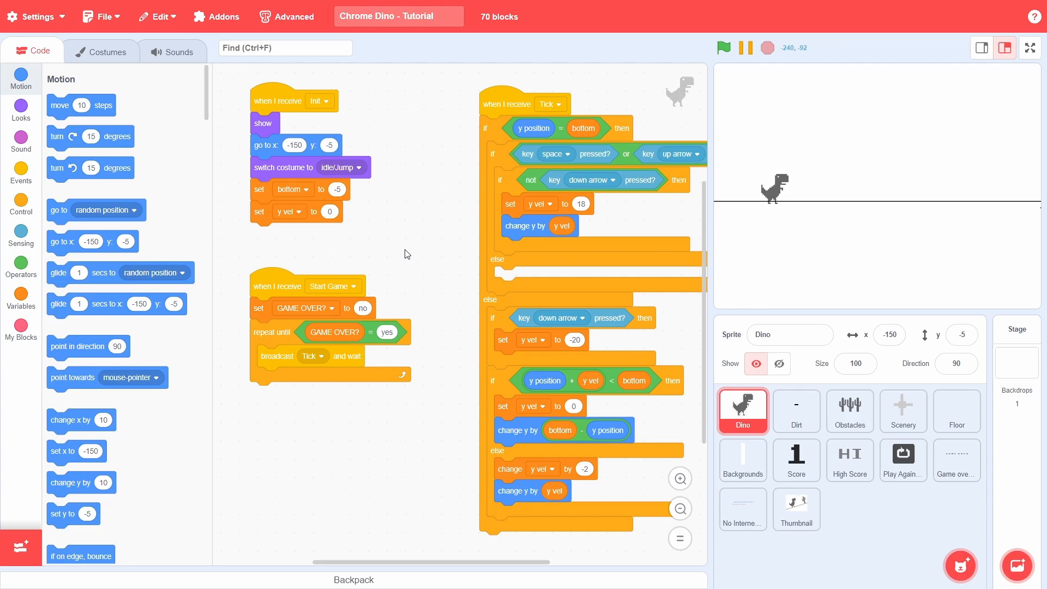
# Step: Create the all-sprites variable X VEL and set it to -8 under the Dino's Init script
pyautogui.click(1029, 47)
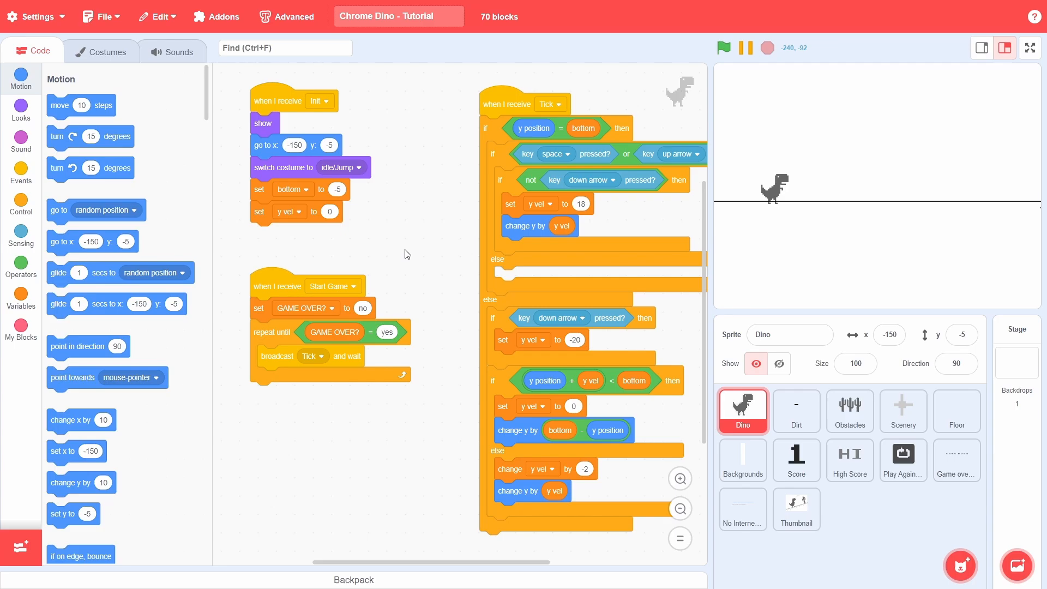
pyautogui.click(20, 296)
pyautogui.write('X VEL')
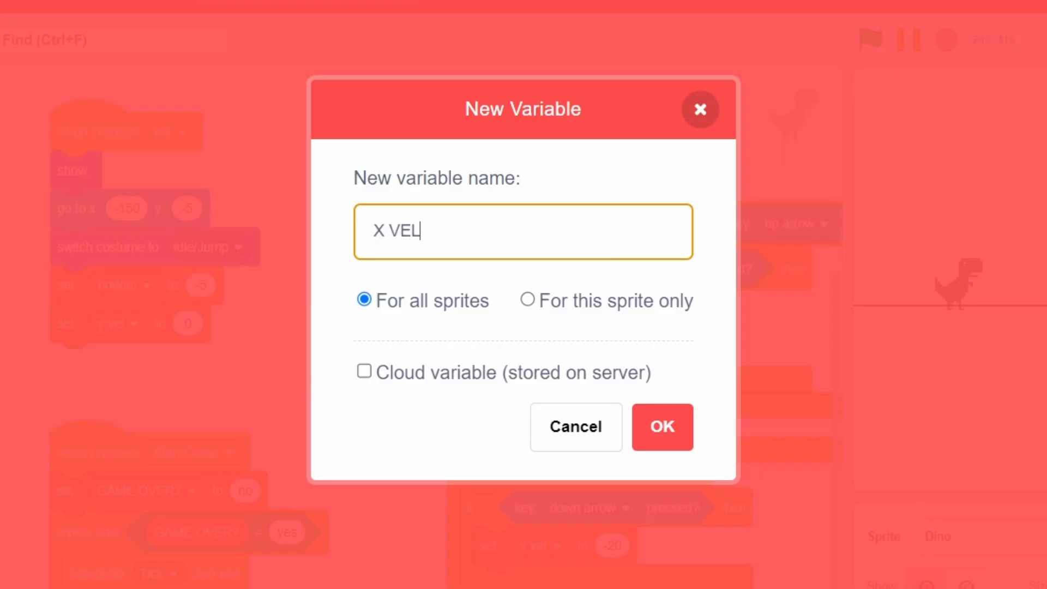
pyautogui.click(661, 426)
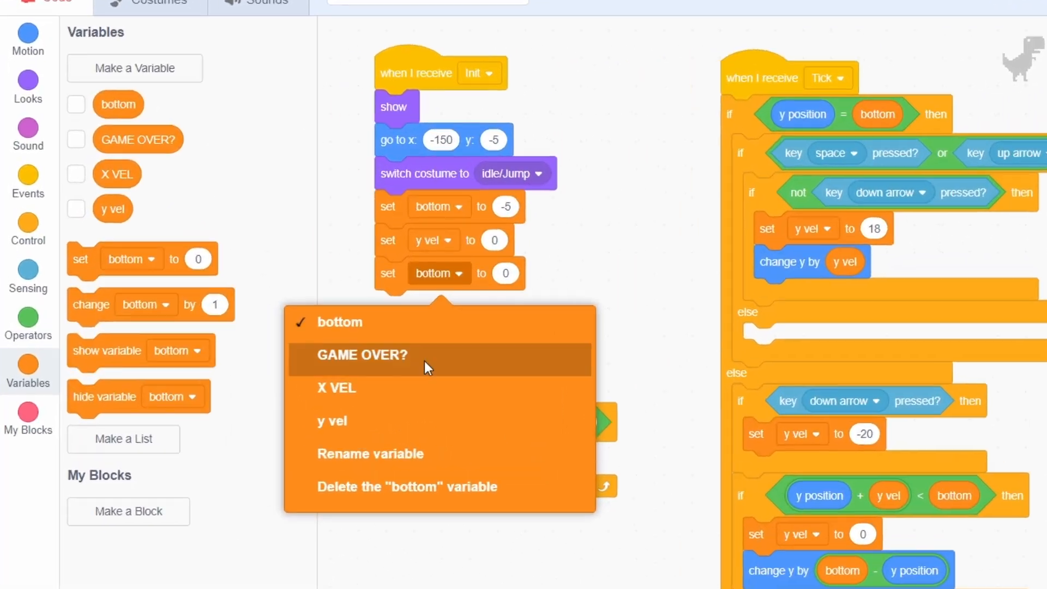
pyautogui.click(337, 389)
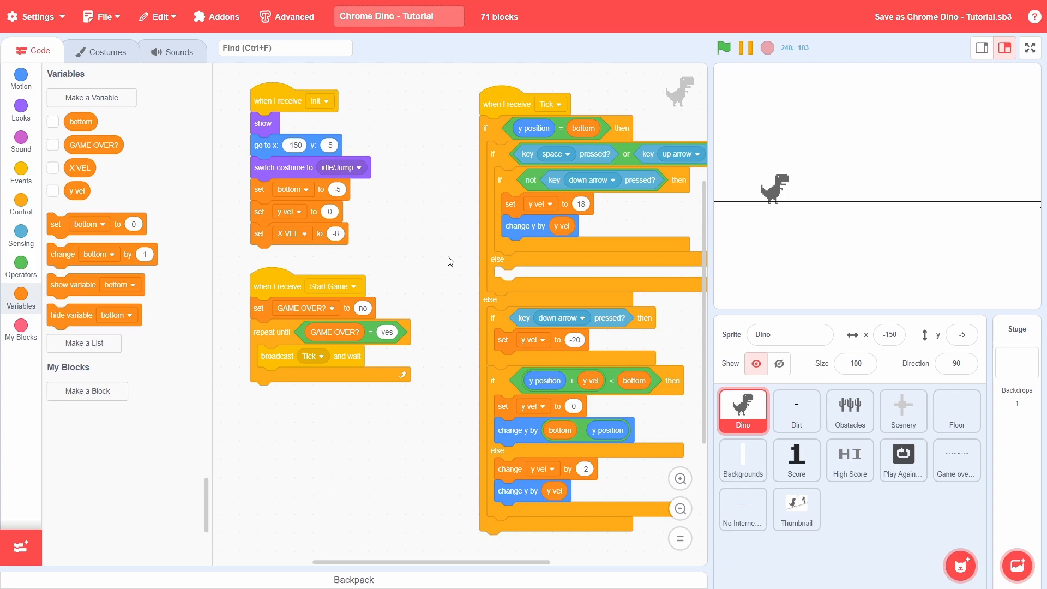
# Step: Inside the tick loop, set GAME OVER? to yes if touching Obstacles
pyautogui.click(679, 479)
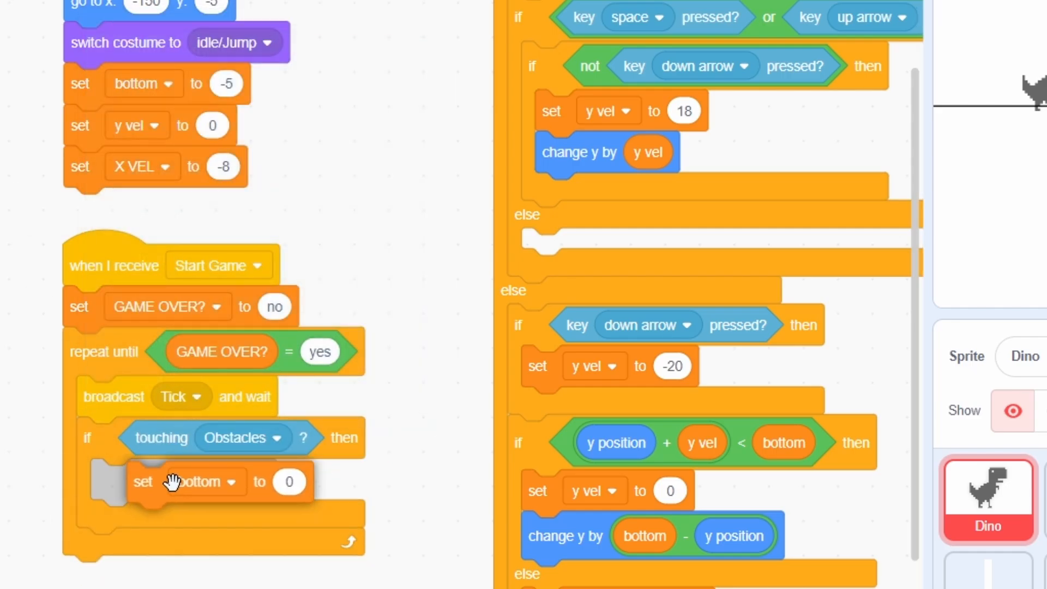
pyautogui.click(203, 481)
pyautogui.write('yes')
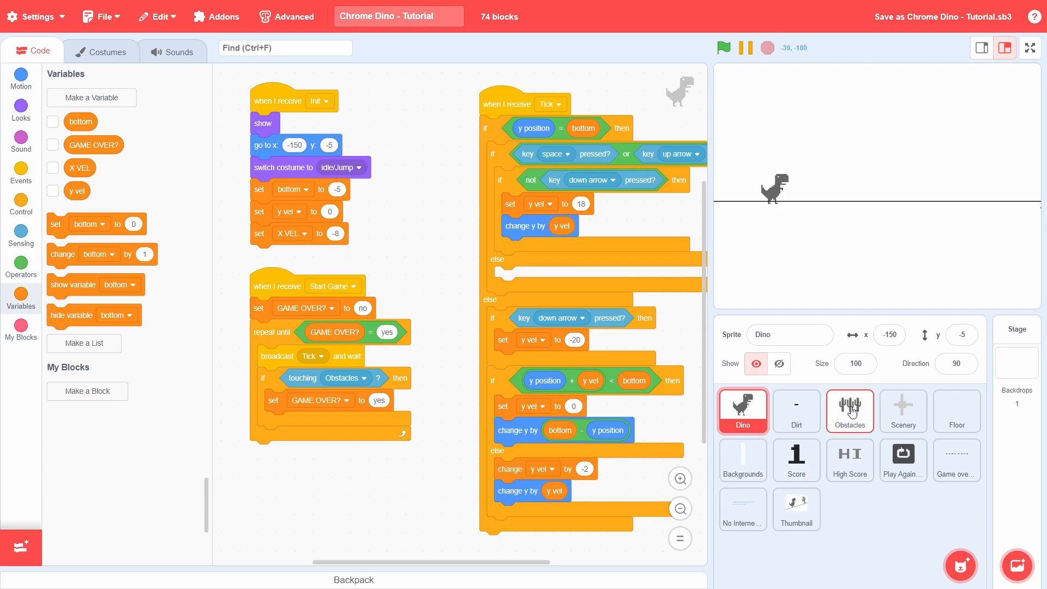
# Step: In the Obstacles sprite, create the clone? and OBSTACLE SPAWN COUNTER variables for its Init and Tick scripts
pyautogui.click(849, 410)
pyautogui.write('clone?')
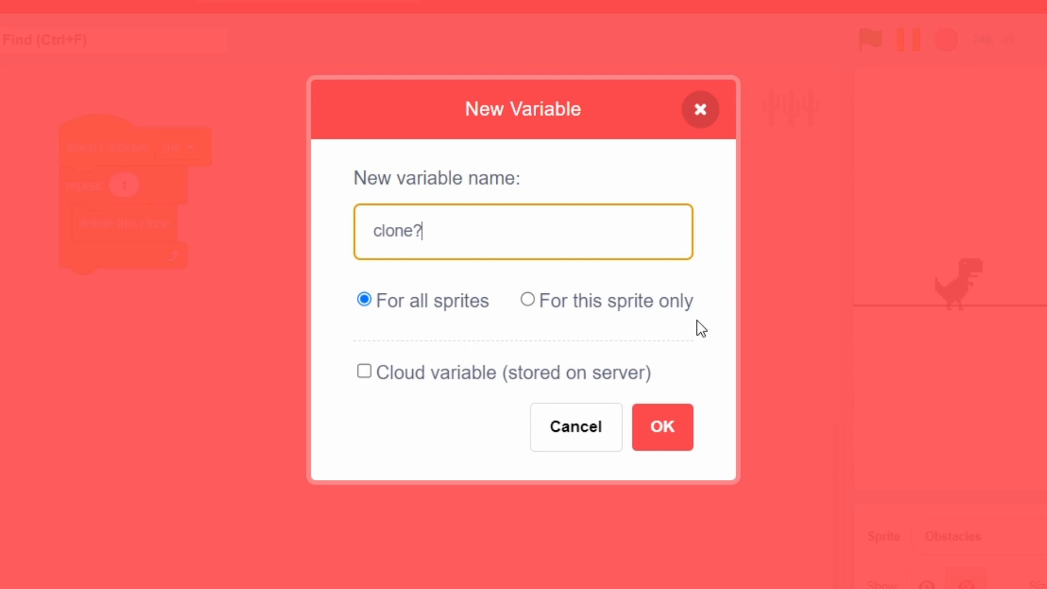
pyautogui.click(661, 427)
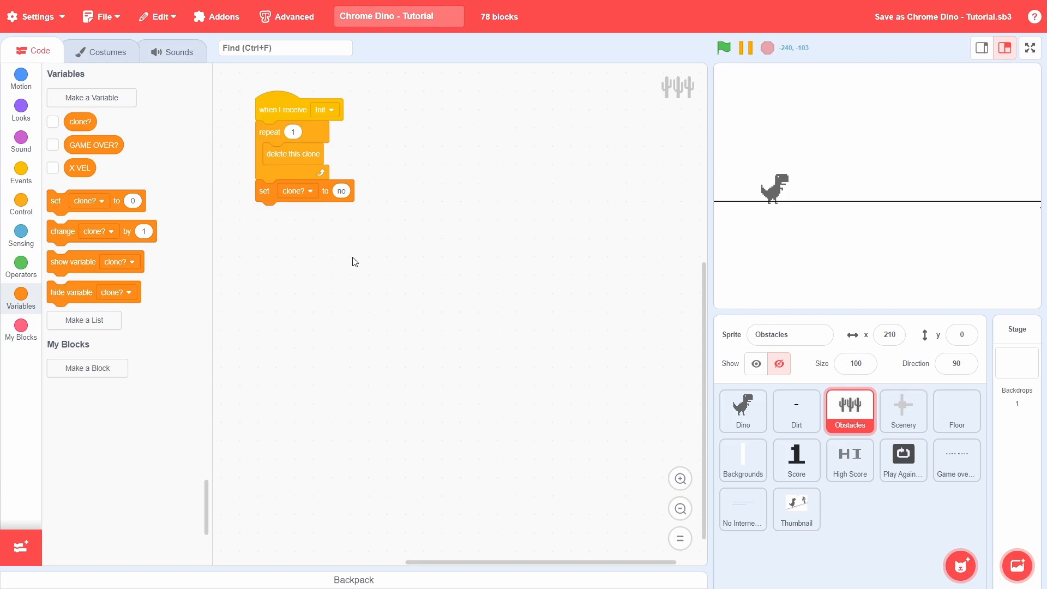
pyautogui.click(91, 97)
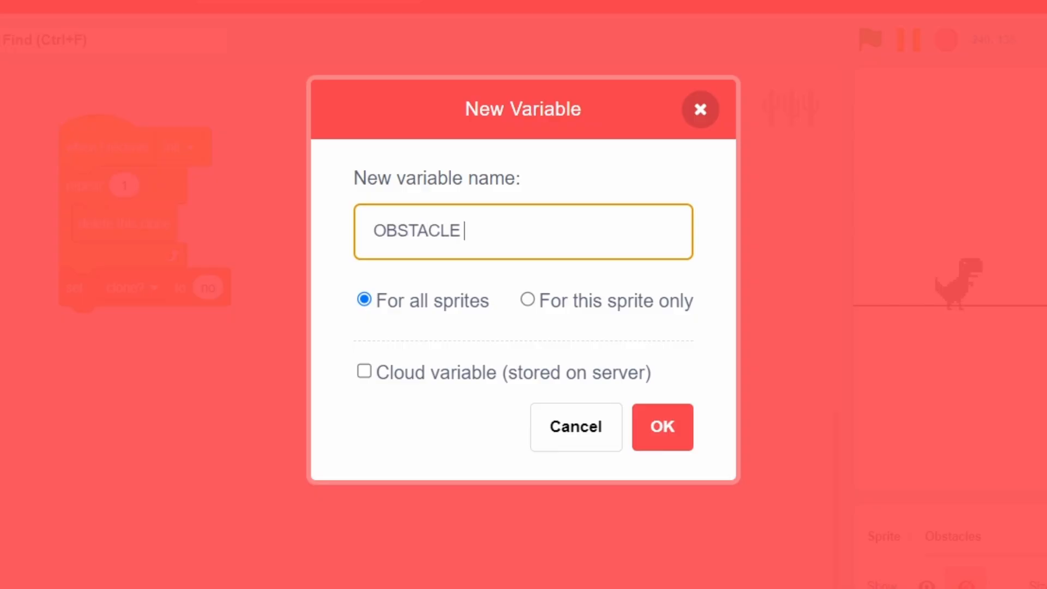
pyautogui.write('SPAWN COUNTER')
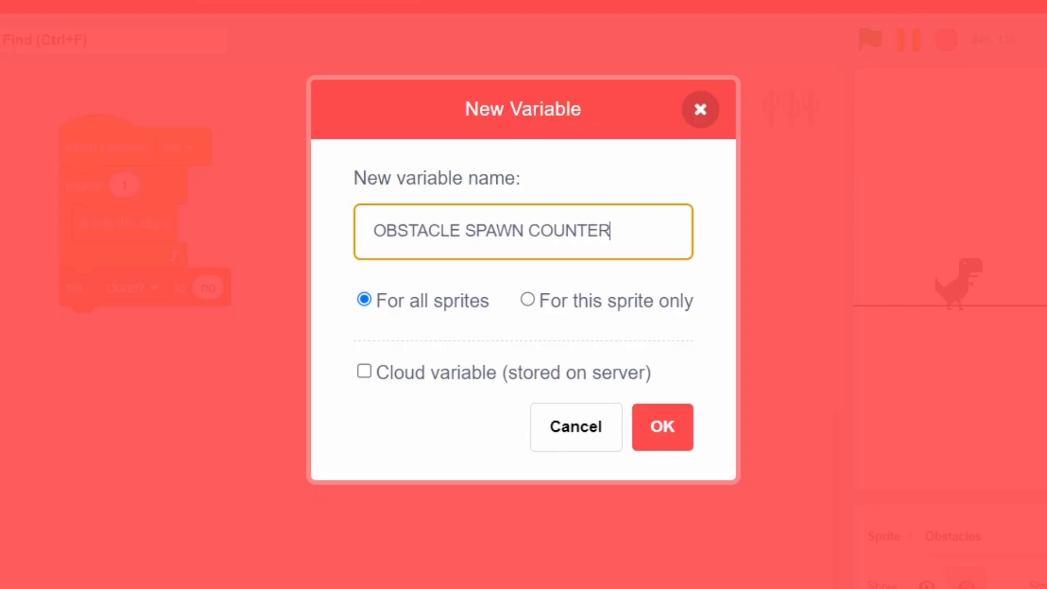
pyautogui.click(661, 427)
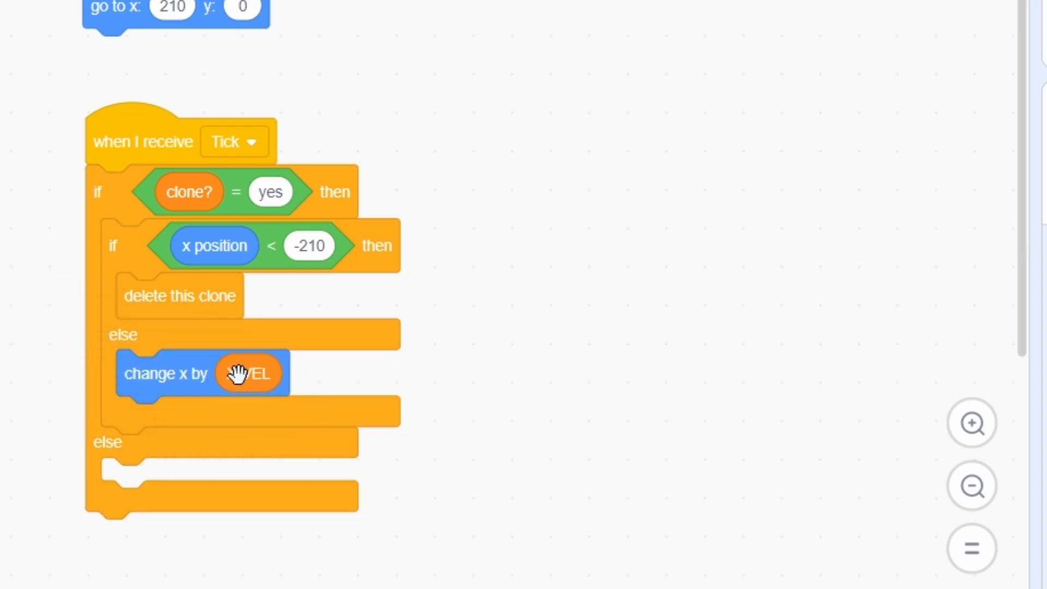
# Step: Make Obstacles clones change x by X VEL, then move on to My Blocks
pyautogui.click(679, 509)
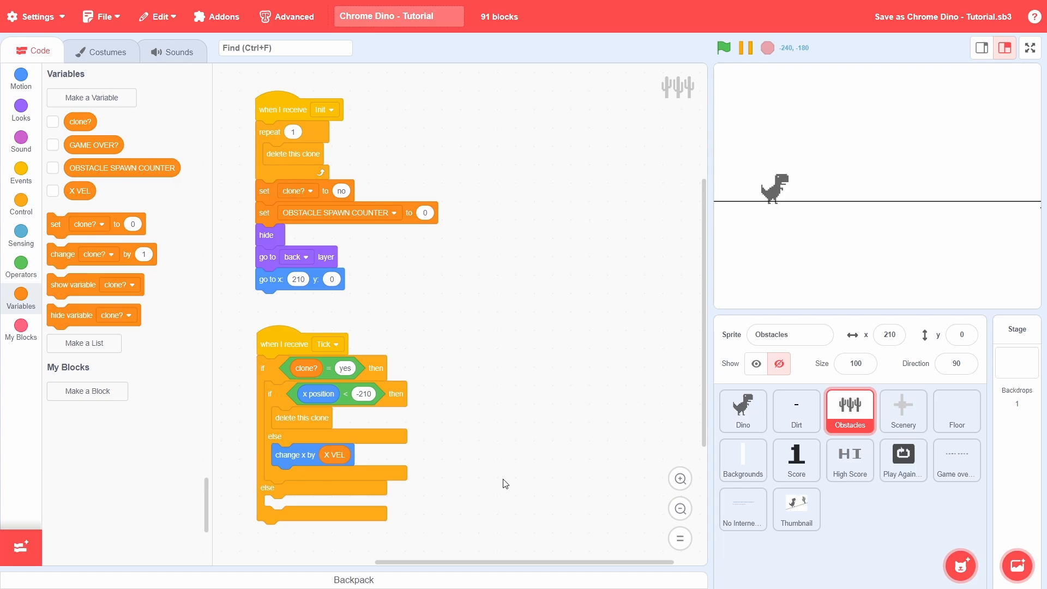
pyautogui.click(20, 327)
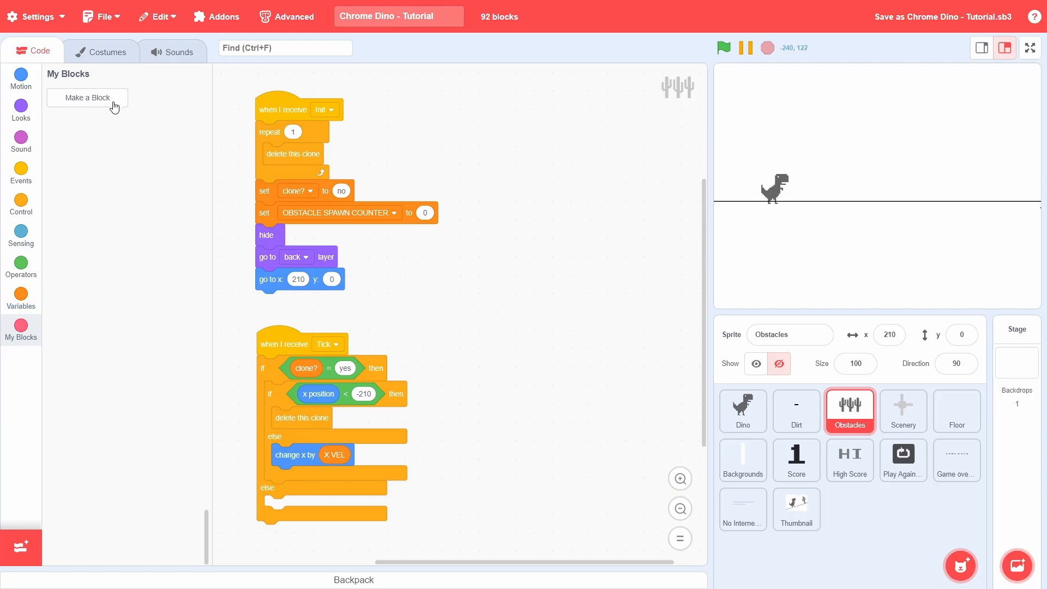
# Step: Define Check and Spawn Obstacle: clone myself when counter mod ceiling(-400/X VEL) = 0, then reset counter to 0
pyautogui.click(87, 97)
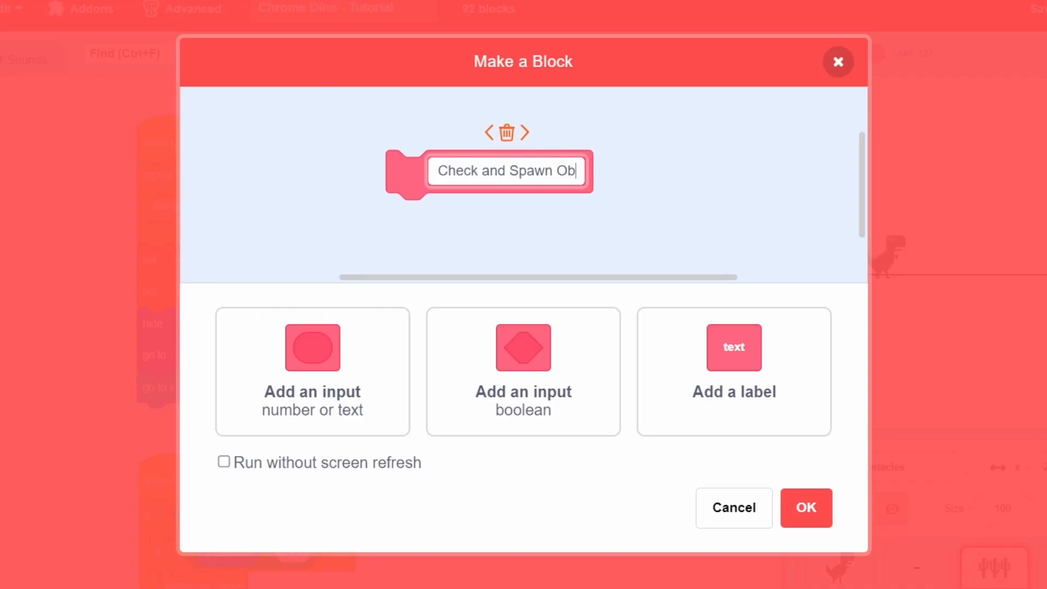
pyautogui.click(805, 507)
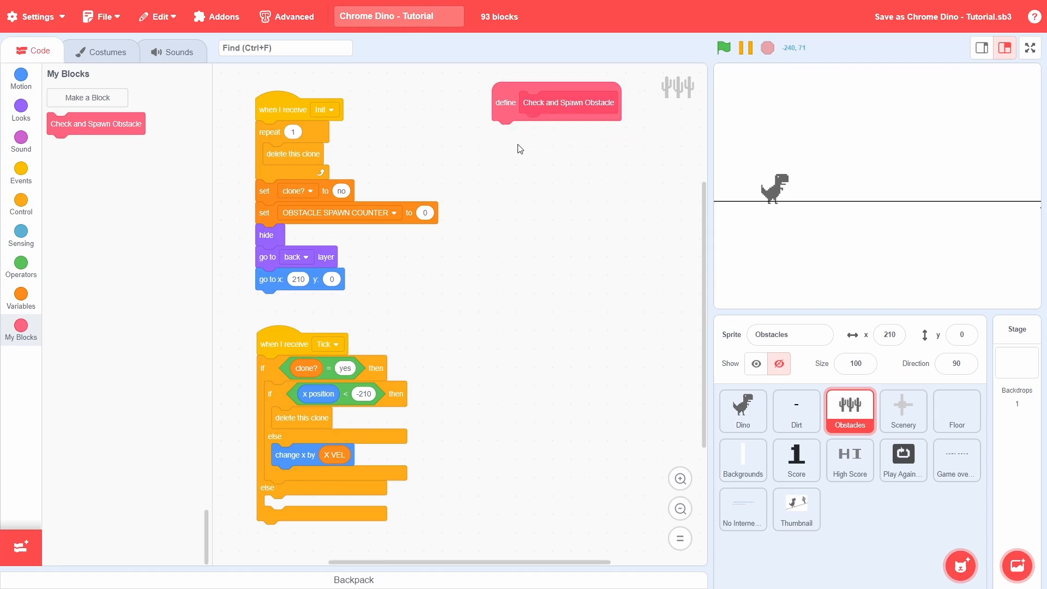
pyautogui.click(680, 478)
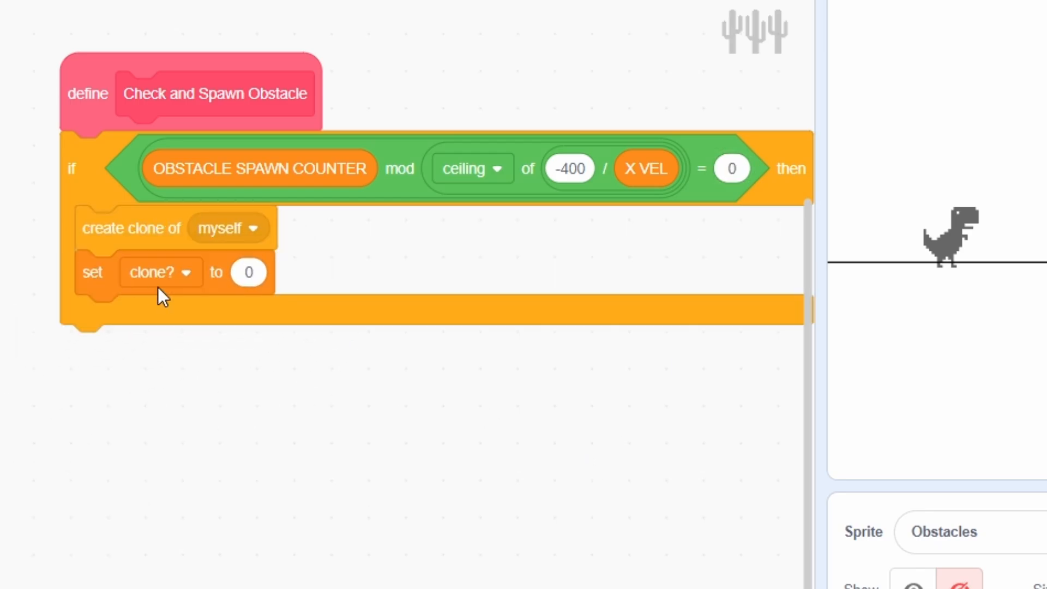
pyautogui.click(161, 272)
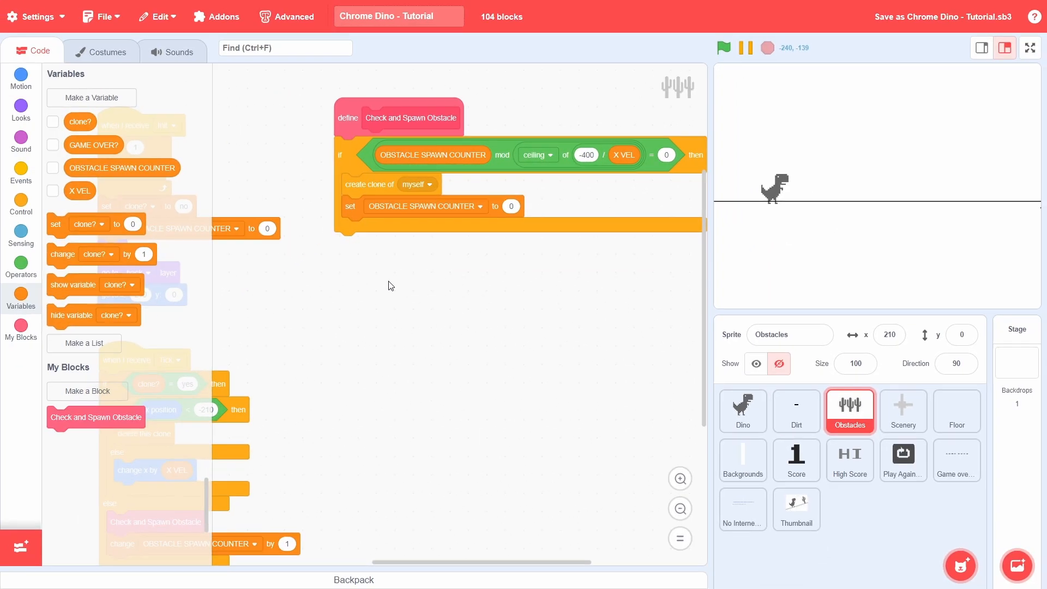
pyautogui.moveTo(389, 285)
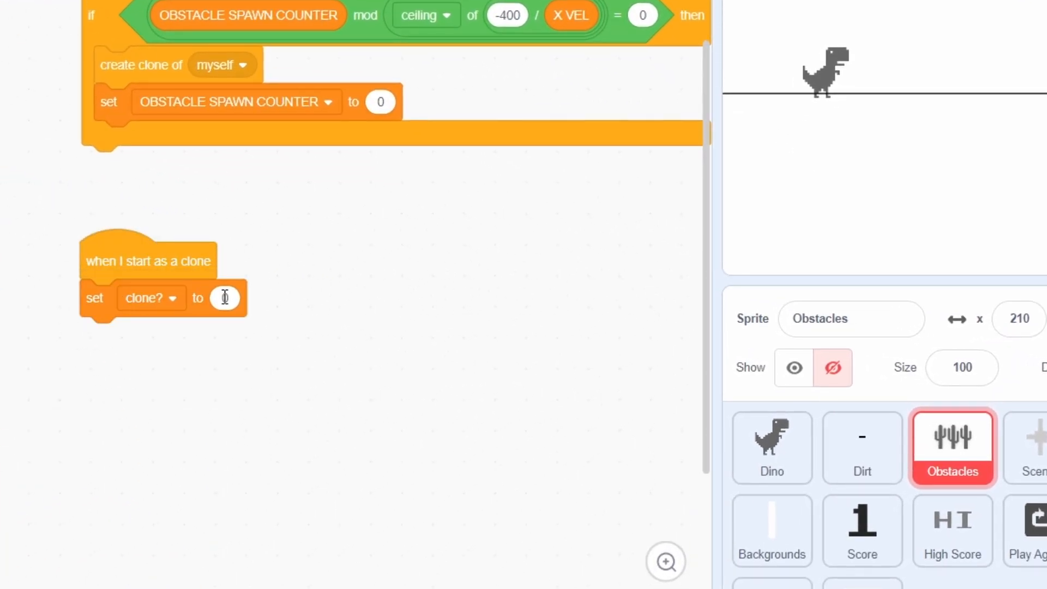
# Step: On clone start set clone? to yes, show and pick random costume 1–4, then select the Backgrounds sprite
pyautogui.write('yes')
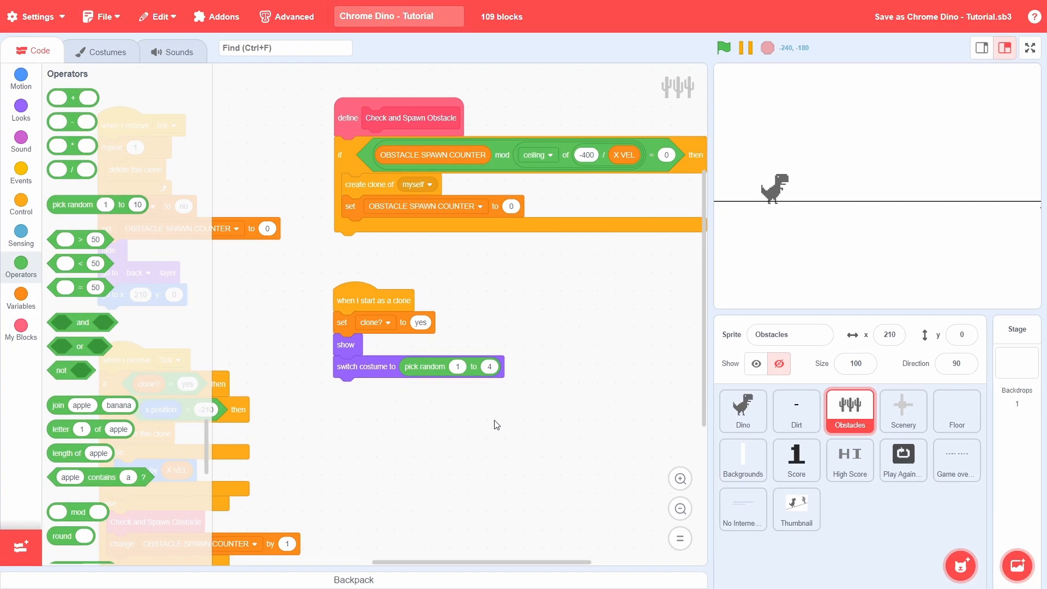
pyautogui.click(742, 459)
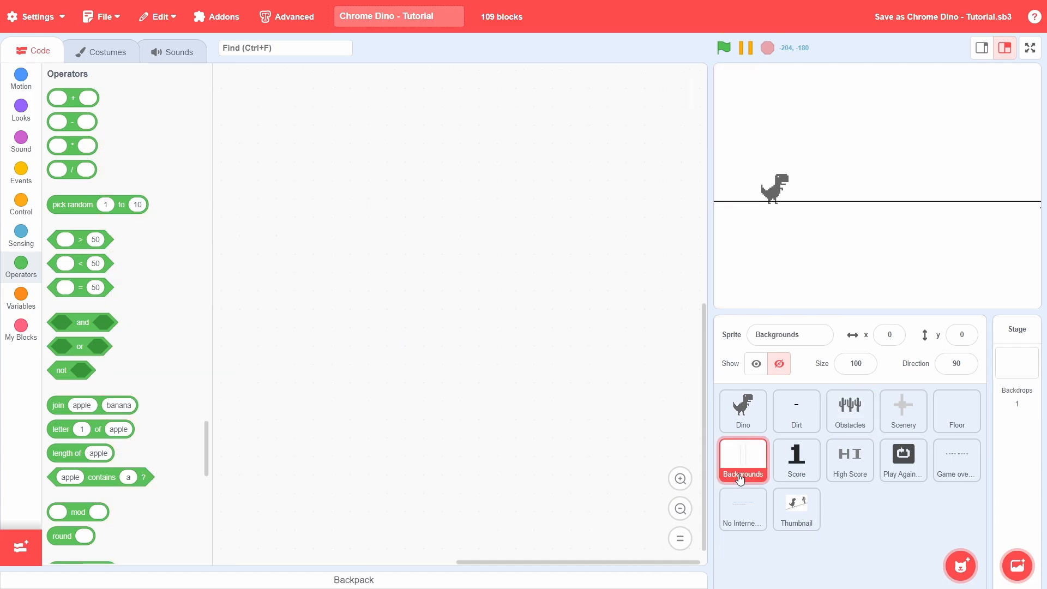
pyautogui.moveTo(384, 307)
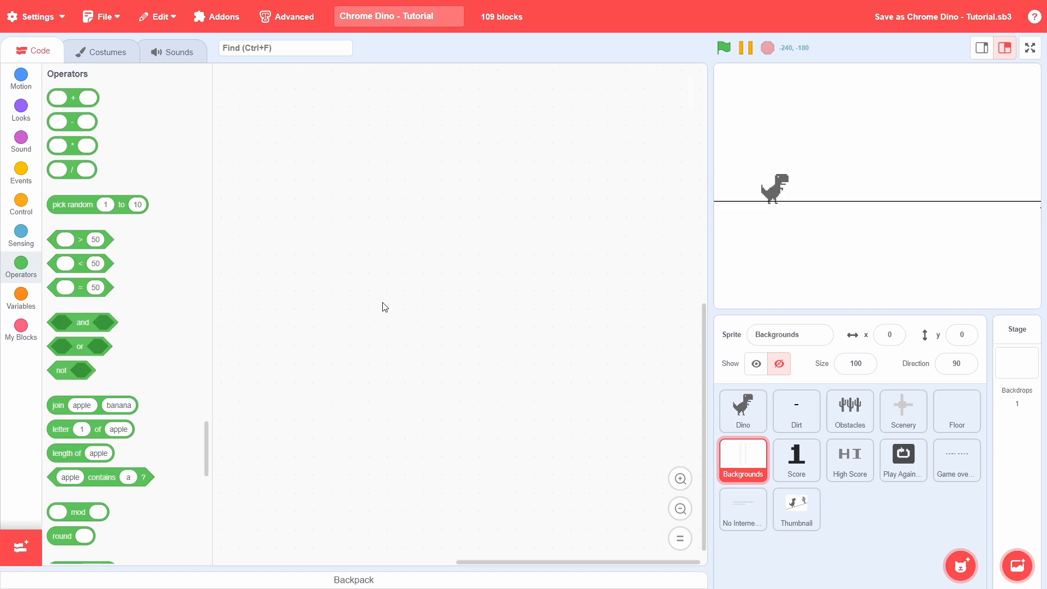
# Step: Start a Backgrounds 'when I receive Init Numbers' script going to 0,0, front layer, costume left, variable 0
pyautogui.click(21, 170)
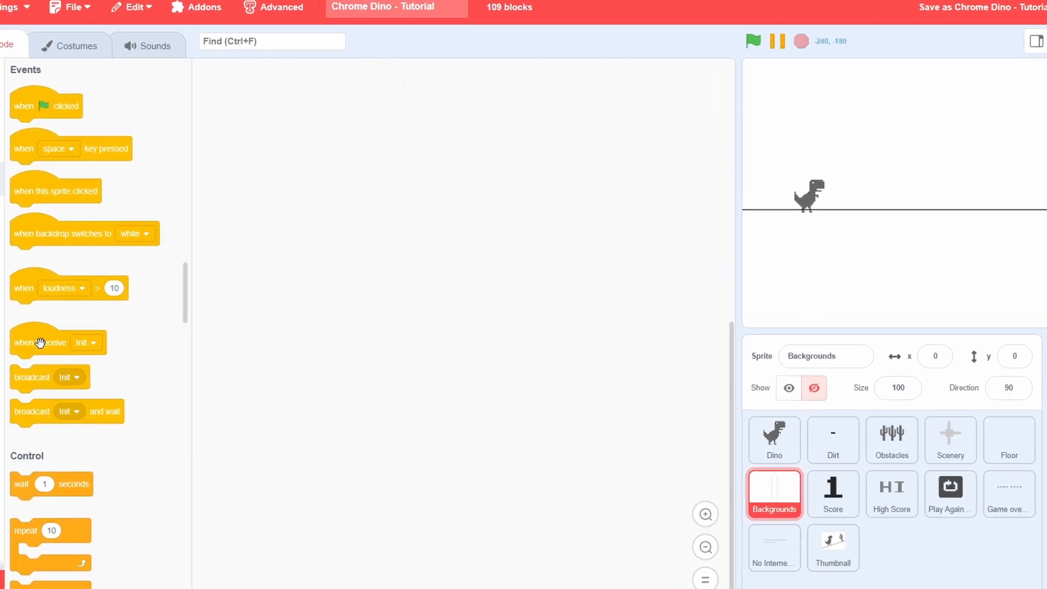
pyautogui.click(85, 342)
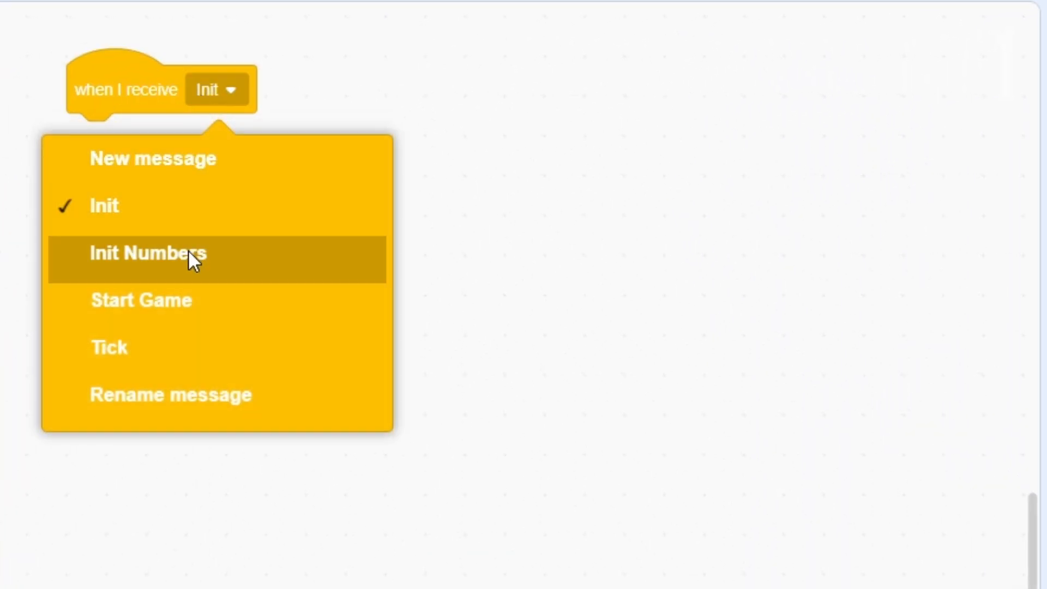
pyautogui.click(152, 254)
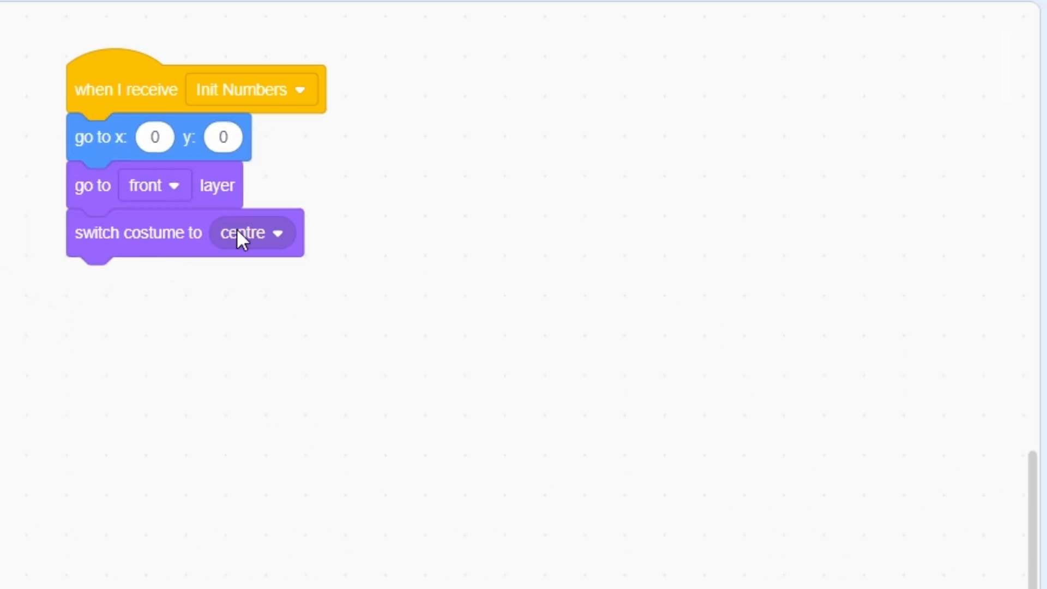
pyautogui.click(252, 233)
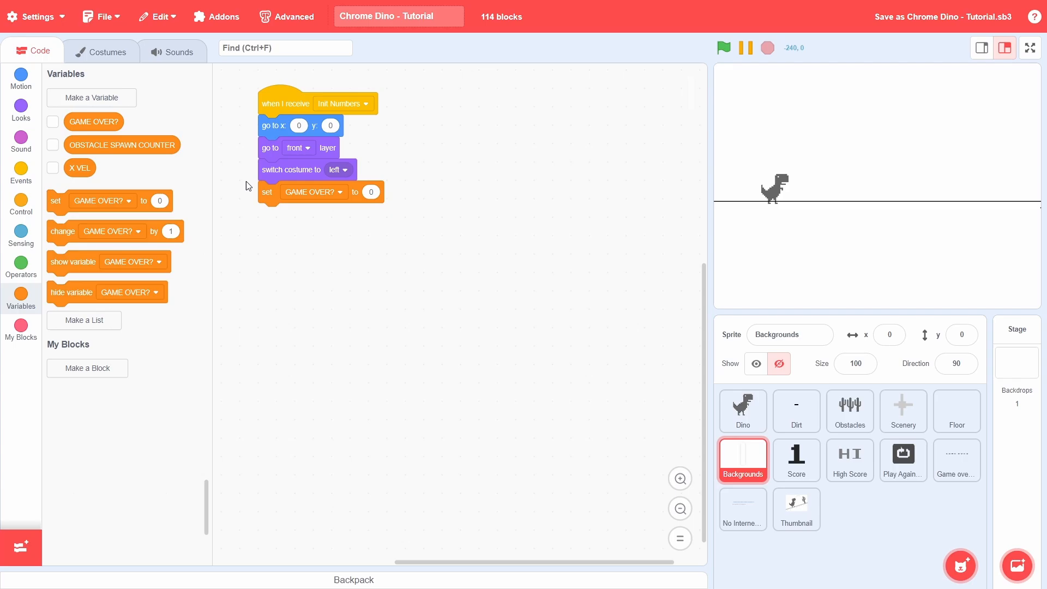
# Step: Add sprite-only clone?; set it yes, repeat 3 creating costume-cycling clones, then set it no
pyautogui.click(92, 97)
pyautogui.write('clone?')
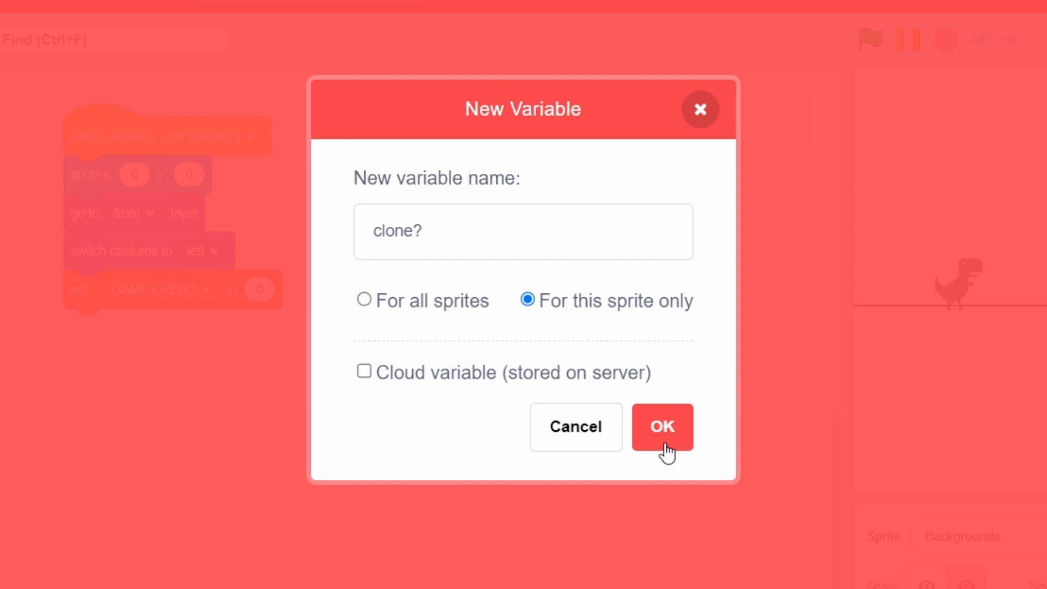
pyautogui.click(662, 427)
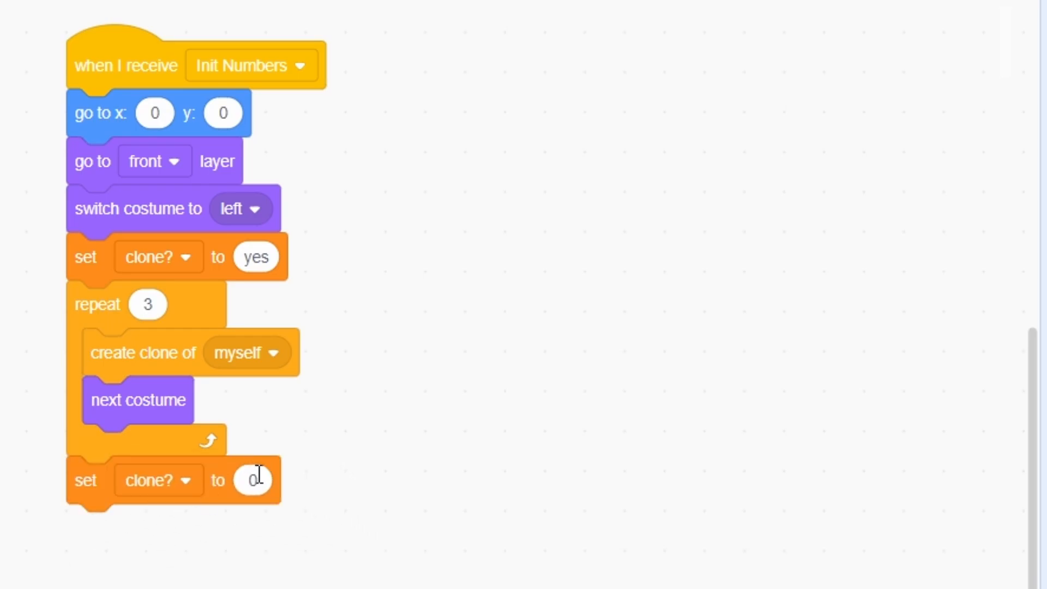
pyautogui.write('no')
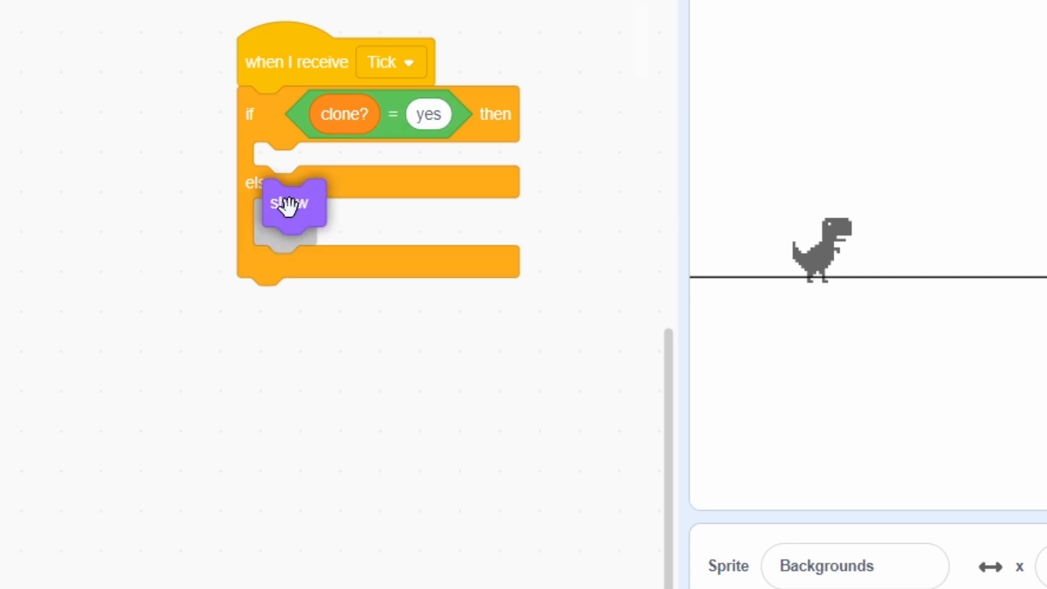
# Step: On Tick show clones, send centre costume to back layer, others front then backward 3 layers; hide otherwise
pyautogui.moveTo(290, 204); pyautogui.dragTo(281, 166)
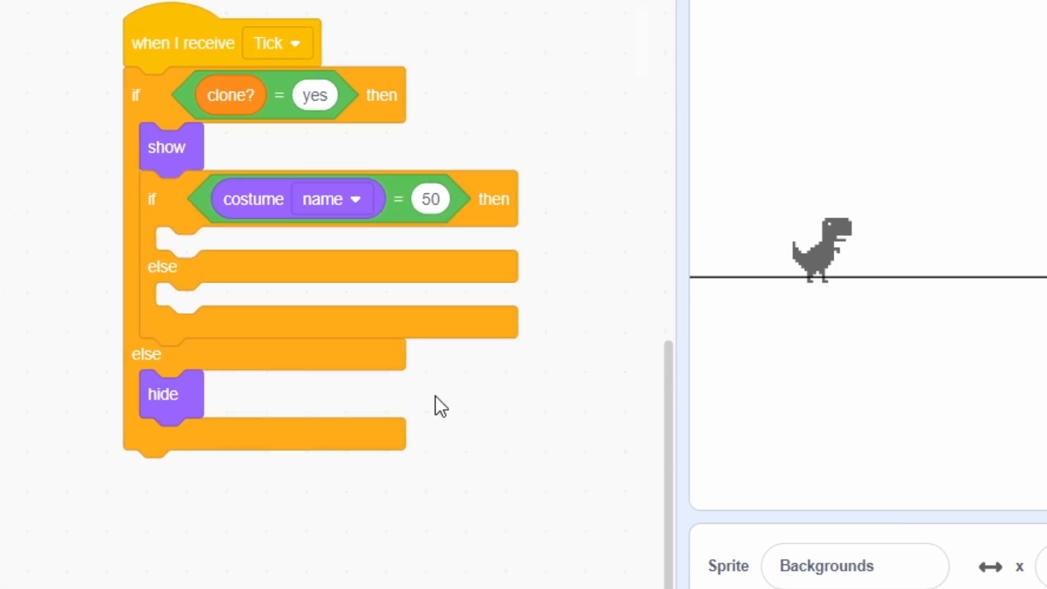
pyautogui.write('centr')
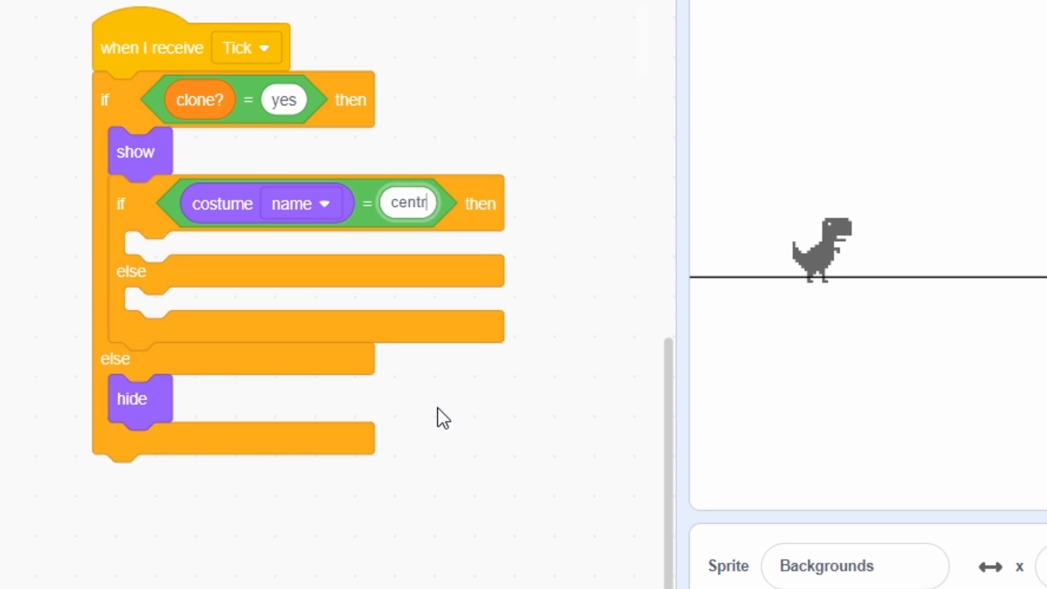
pyautogui.click(230, 254)
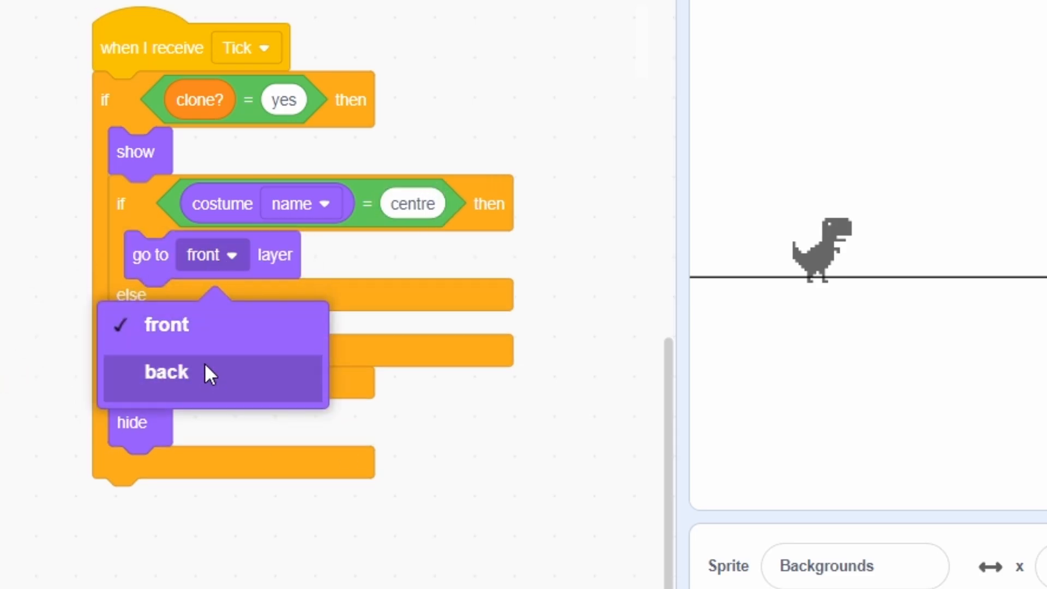
pyautogui.click(166, 372)
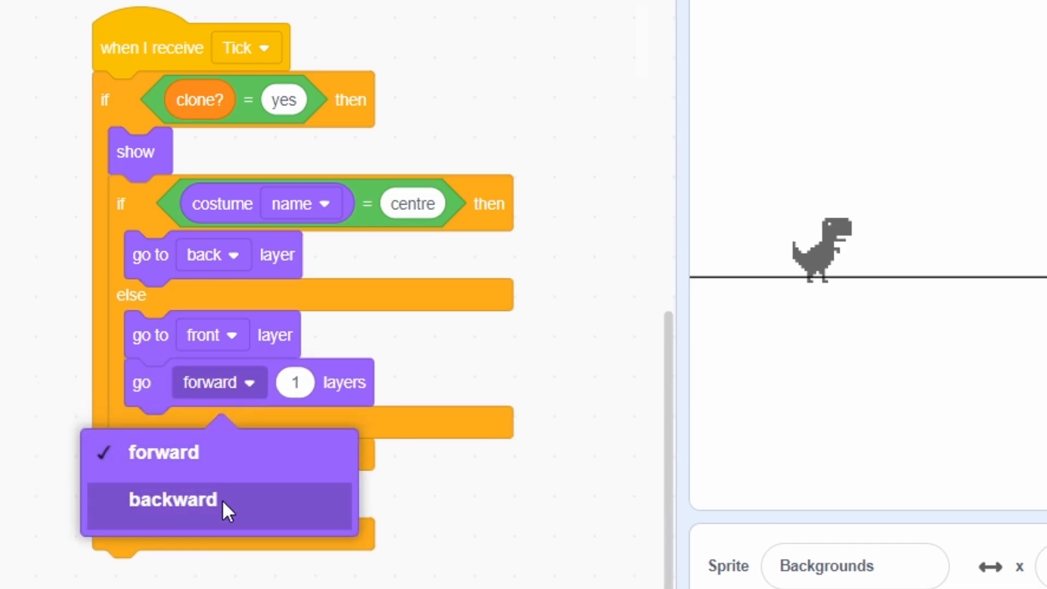
pyautogui.click(173, 500)
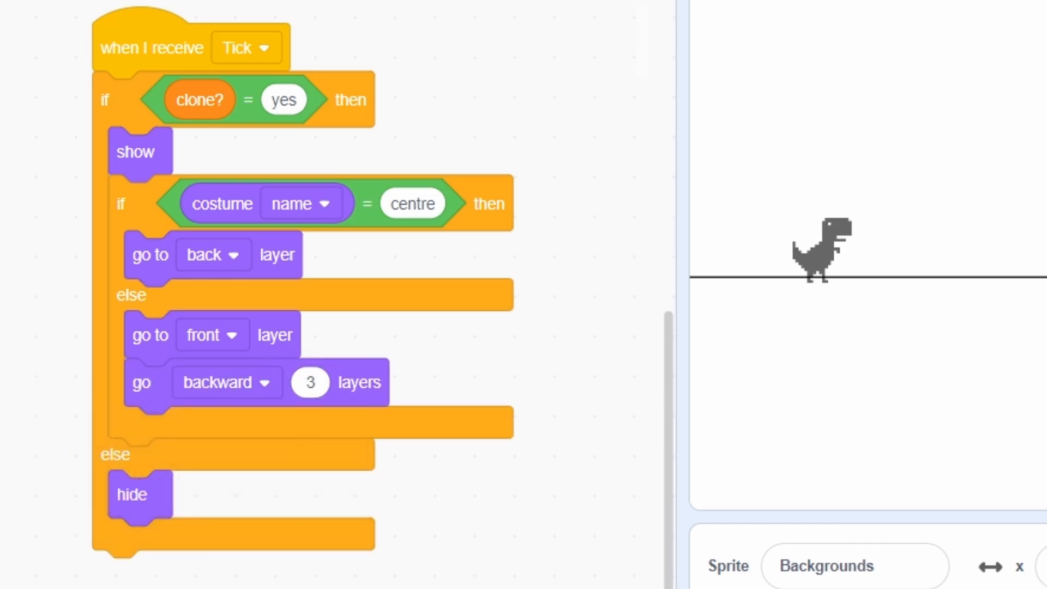